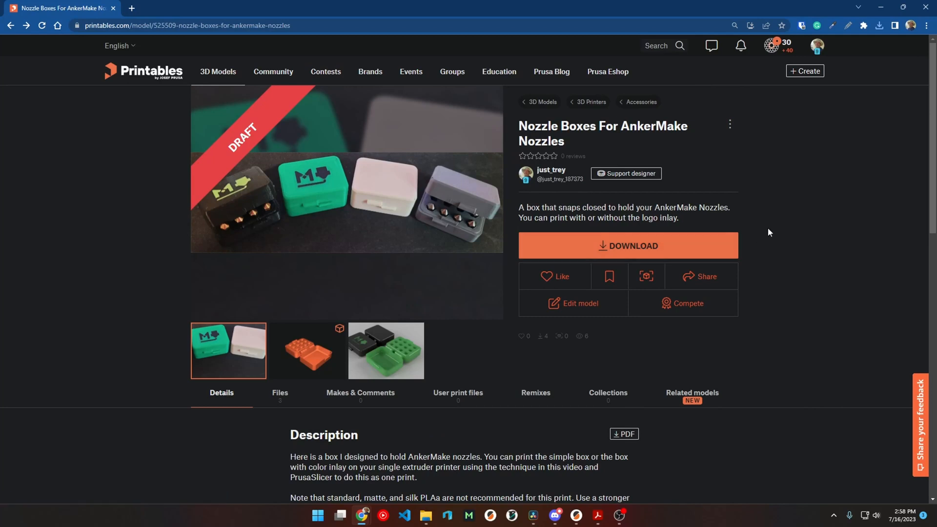
# - Show the nozzle boxes model's Files section listing its three downloadable model files
pyautogui.click(279, 392)
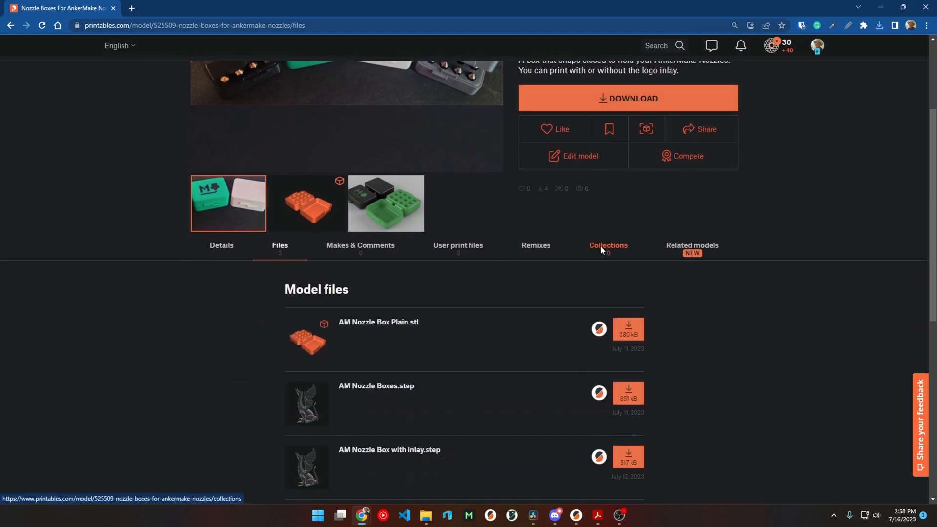
pyautogui.scroll(-3)
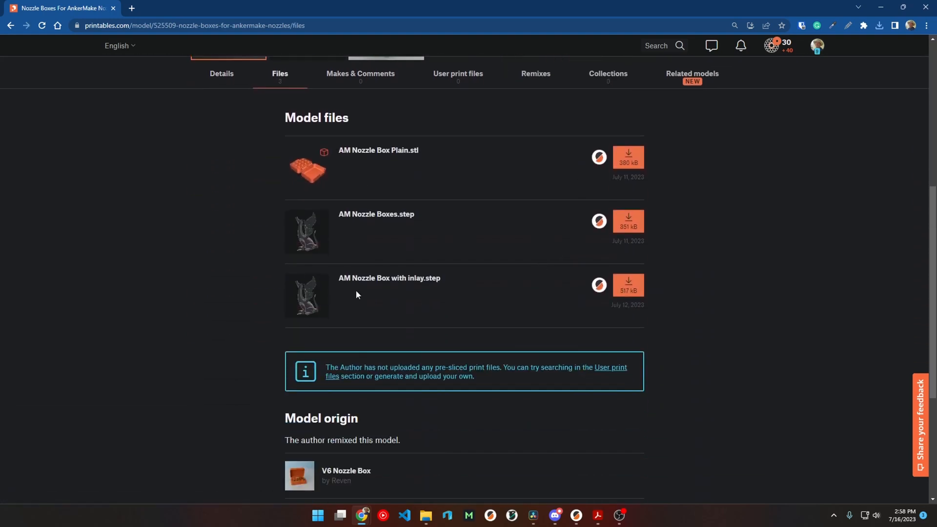
pyautogui.moveTo(426, 302)
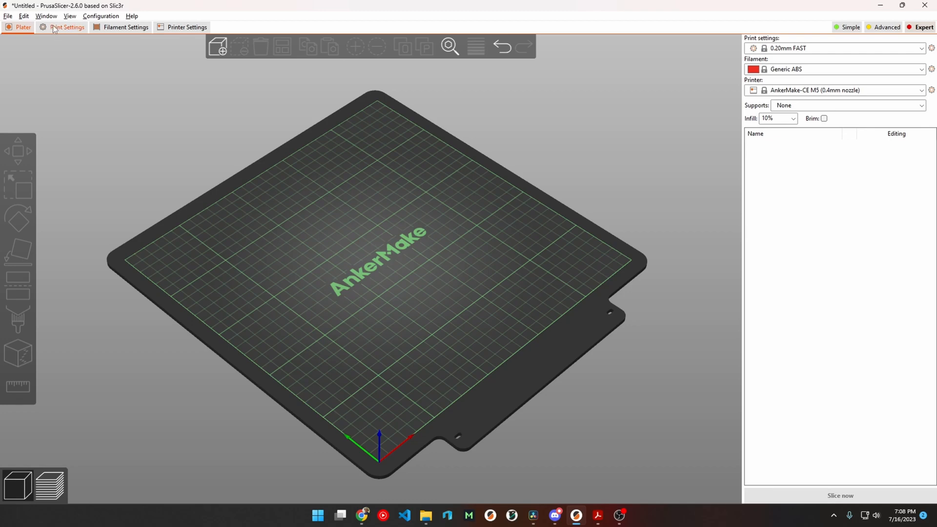
pyautogui.click(66, 27)
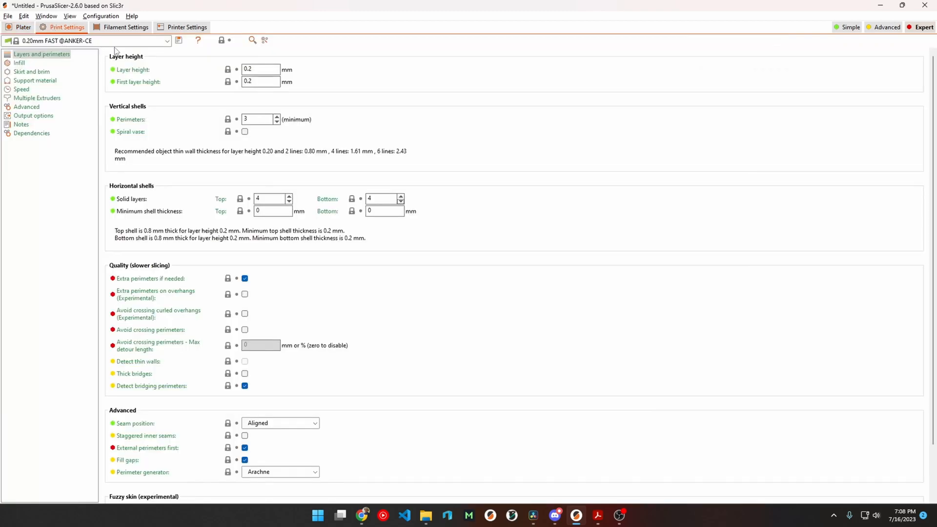
pyautogui.click(167, 41)
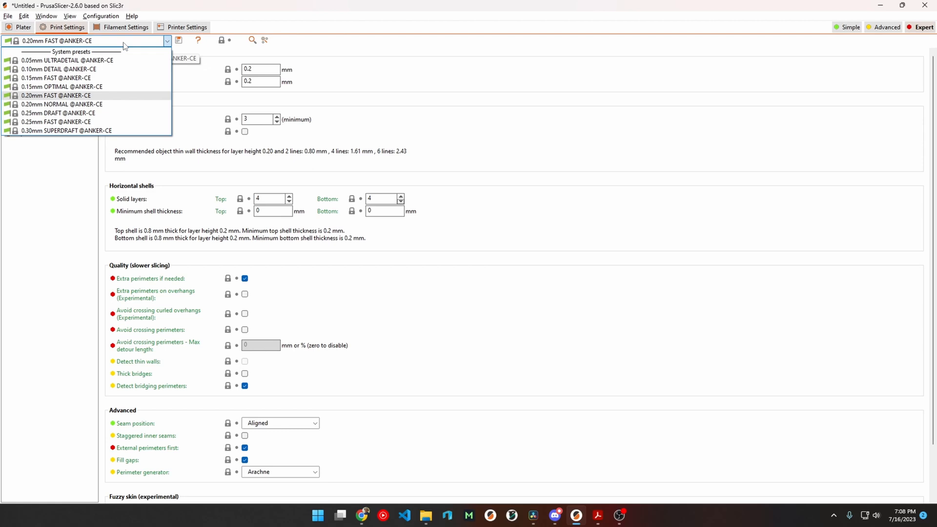
pyautogui.moveTo(110, 103)
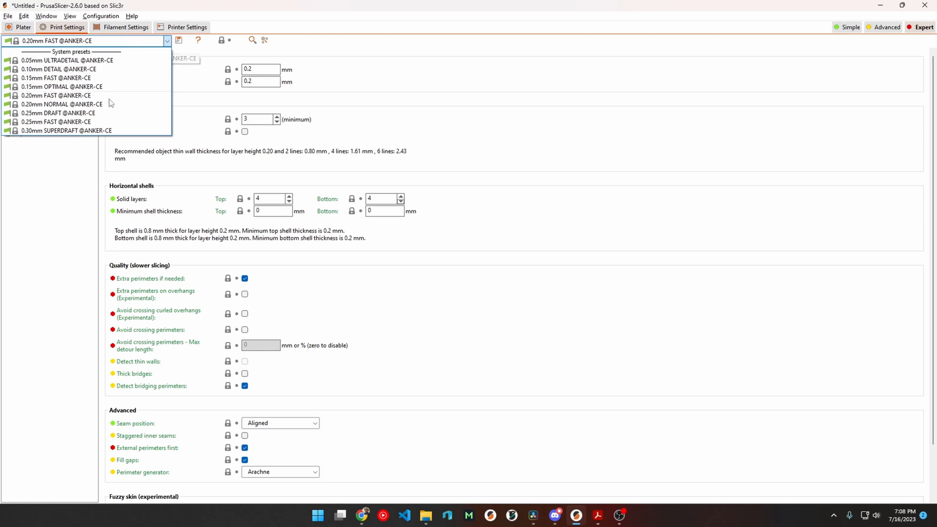
pyautogui.click(55, 104)
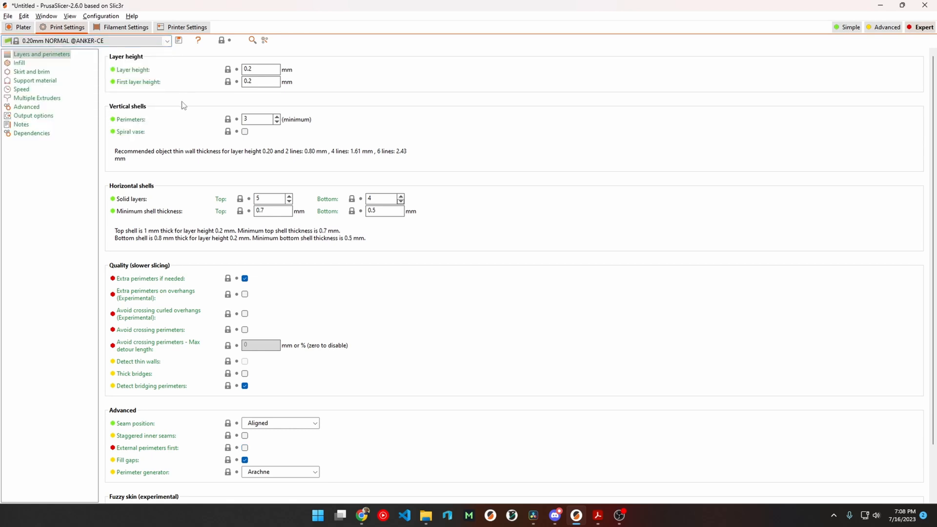
pyautogui.moveTo(170, 105)
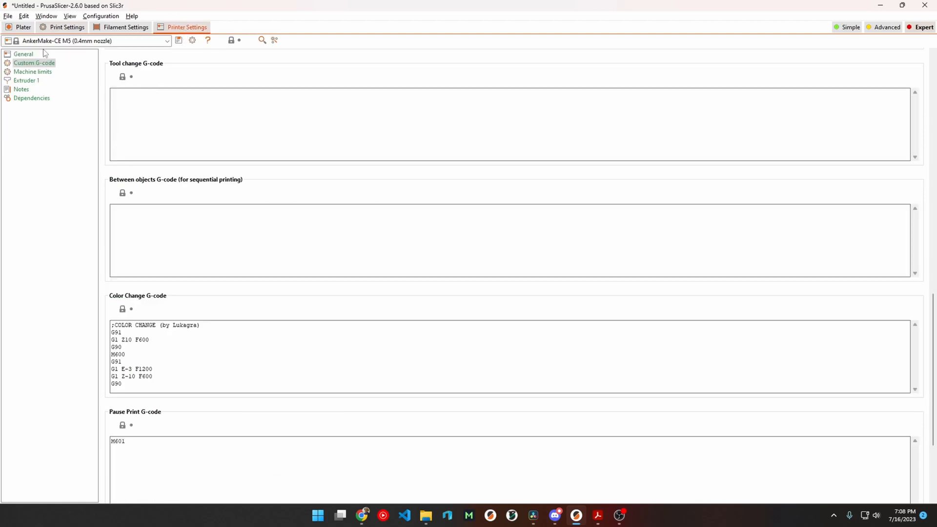
# - Raise the AnkerMake-CE M5 printer's extruder count from 1 to 2 in General settings
pyautogui.click(23, 54)
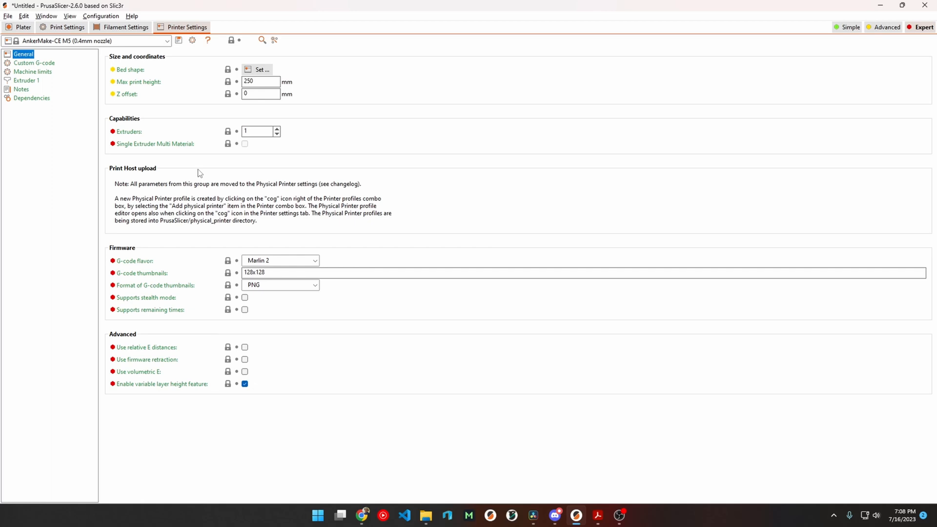
pyautogui.moveTo(274, 124)
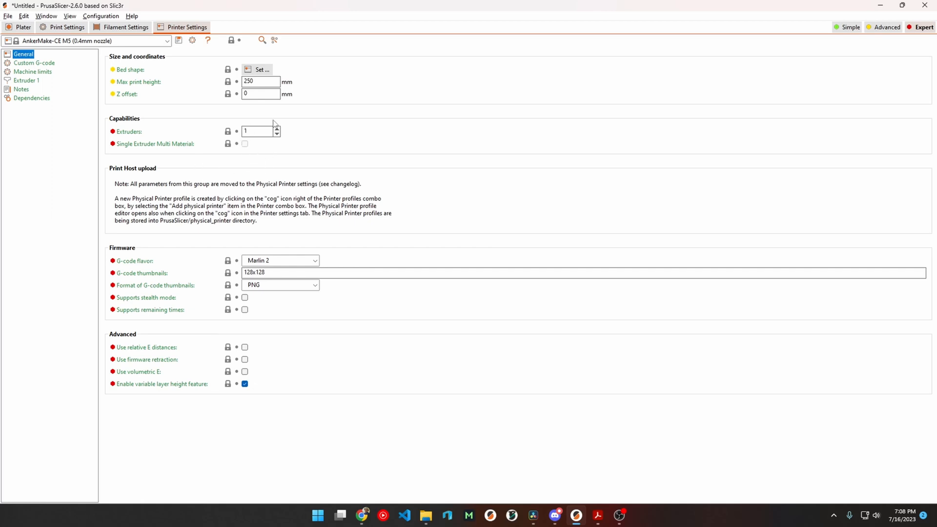
pyautogui.click(276, 128)
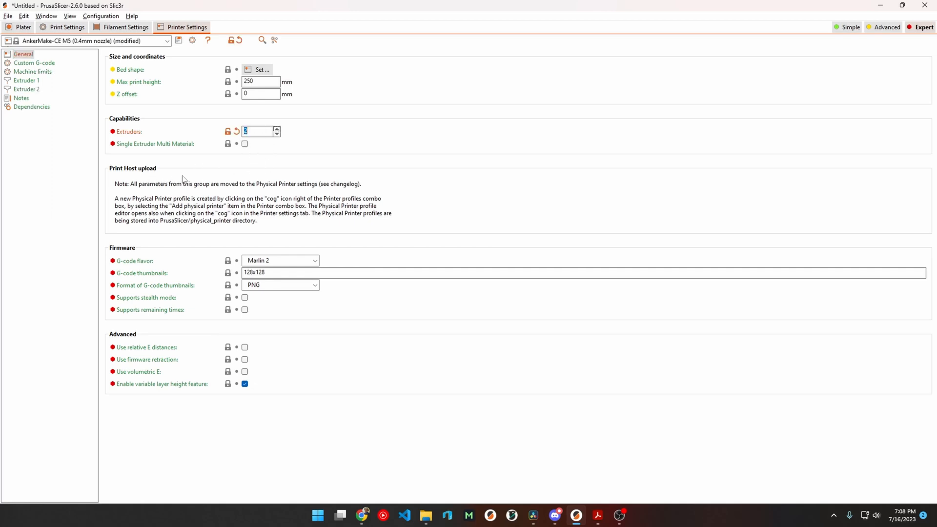
pyautogui.moveTo(186, 168)
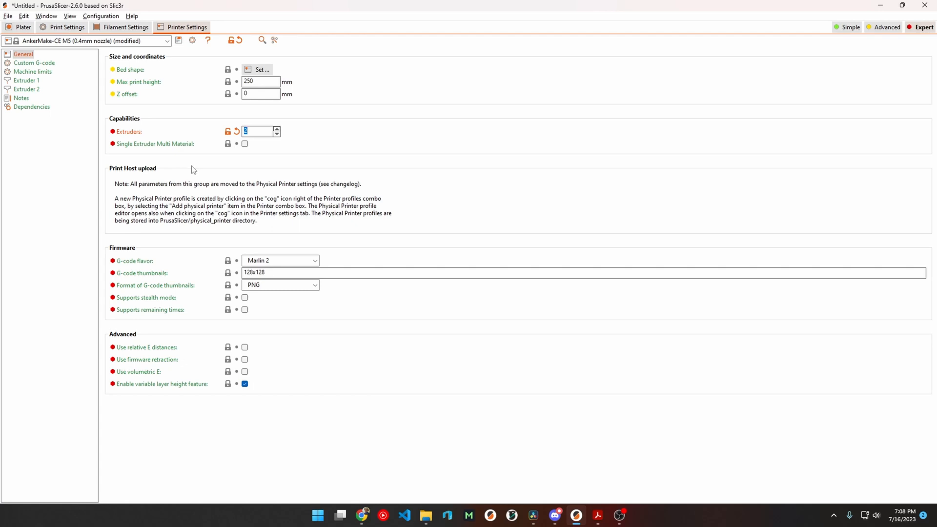
pyautogui.moveTo(47, 70)
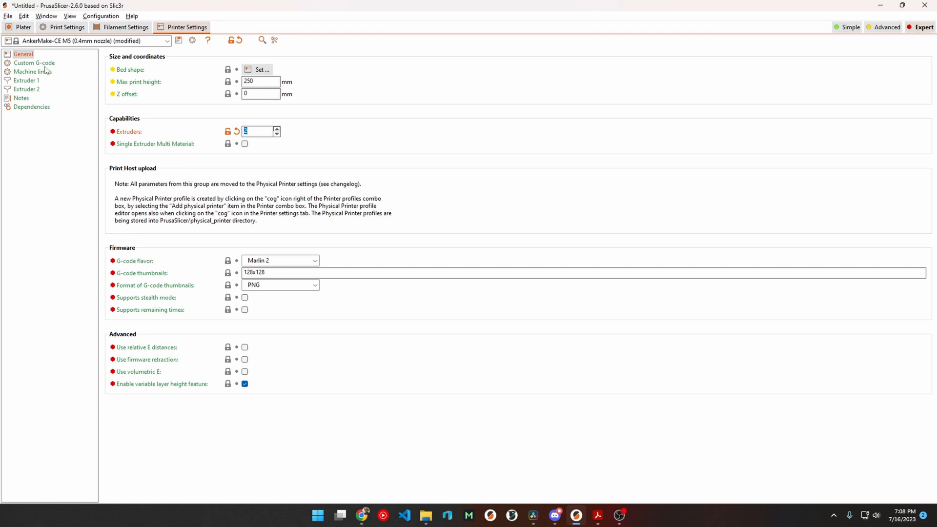
# - Copy the Color Change G-code commands into the Tool change G-code under Custom G-code
pyautogui.click(34, 63)
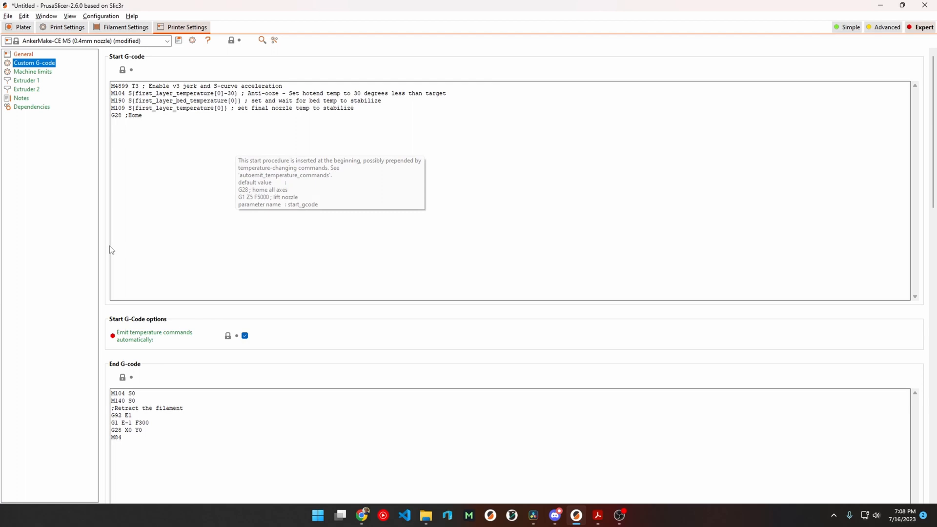
pyautogui.scroll(-3)
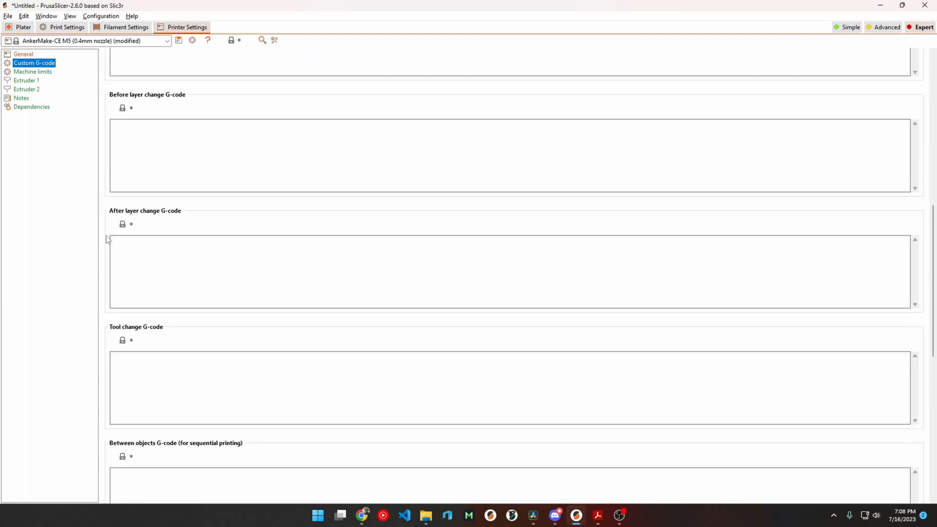
pyautogui.scroll(-3)
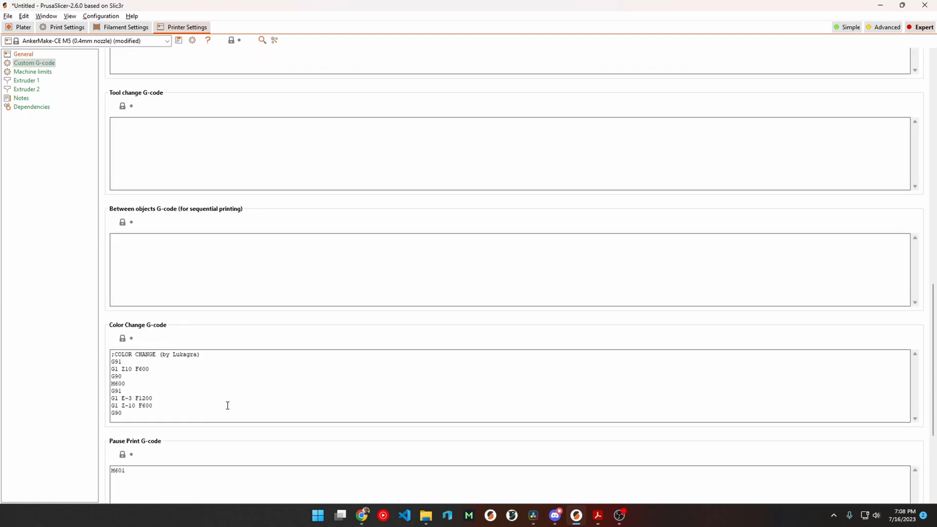
pyautogui.press('ctrl+a')
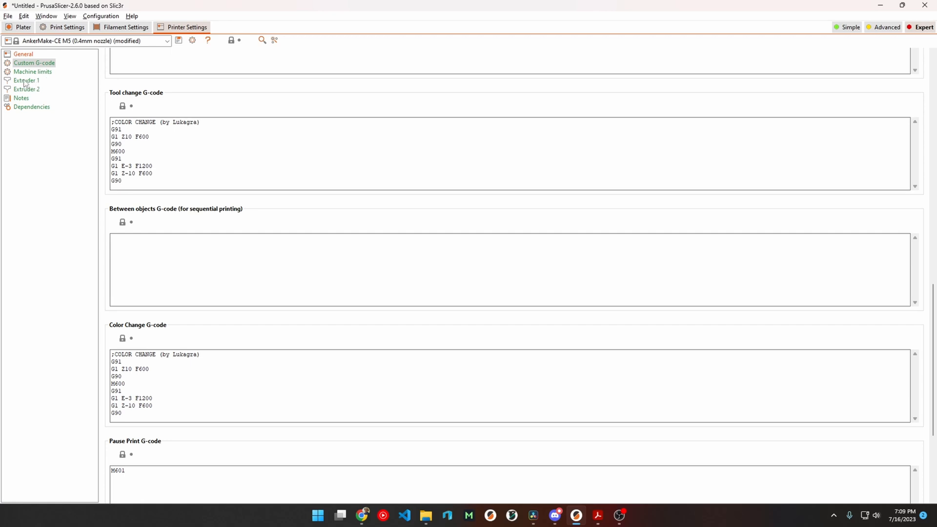
pyautogui.click(27, 80)
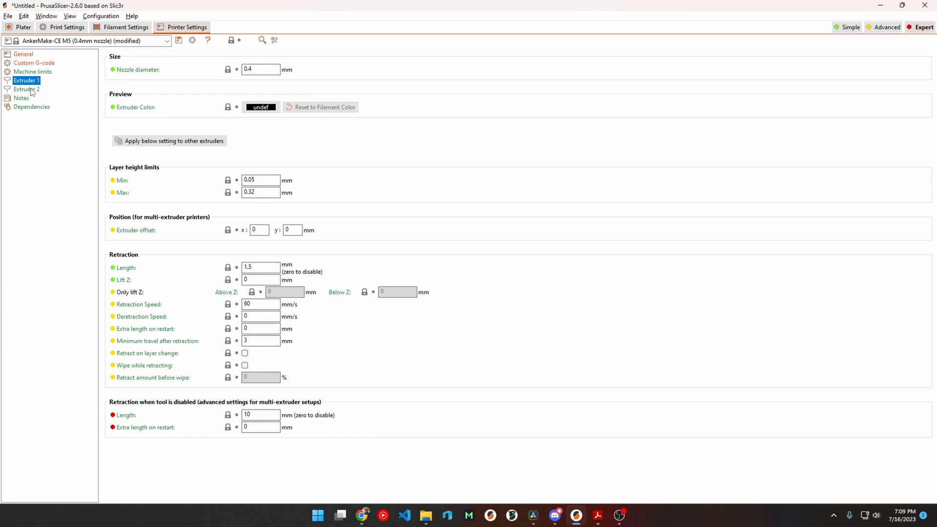
pyautogui.moveTo(67, 121)
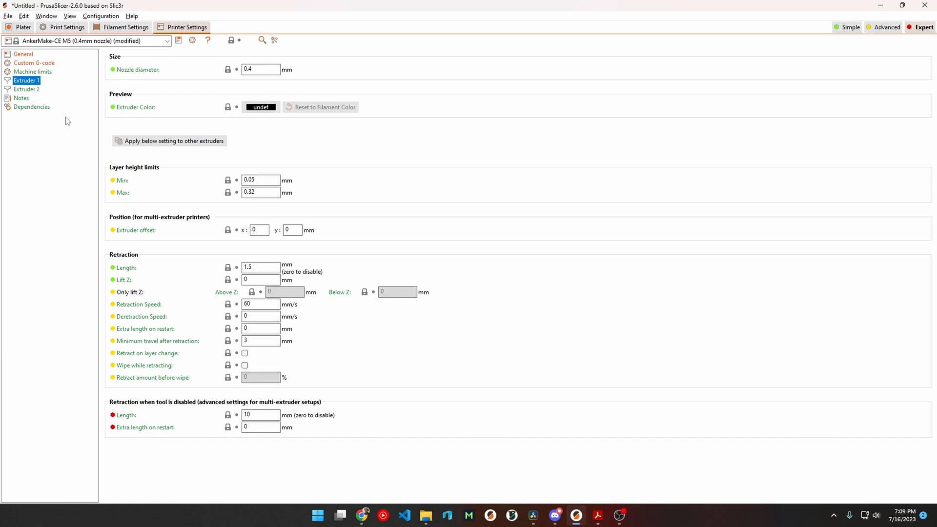
pyautogui.moveTo(261, 279)
pyautogui.write('.3')
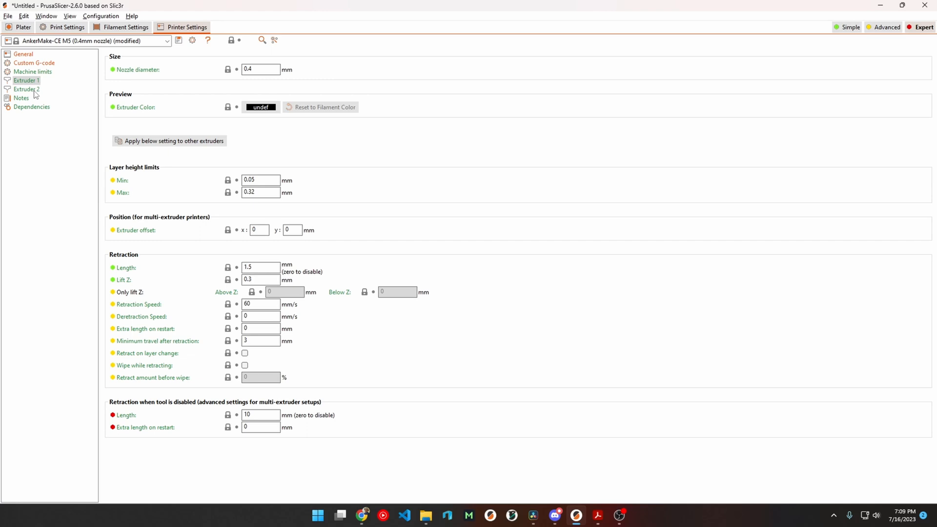
# - Enter 0.3 mm as Extruder 2's retraction Lift Z value
pyautogui.click(27, 88)
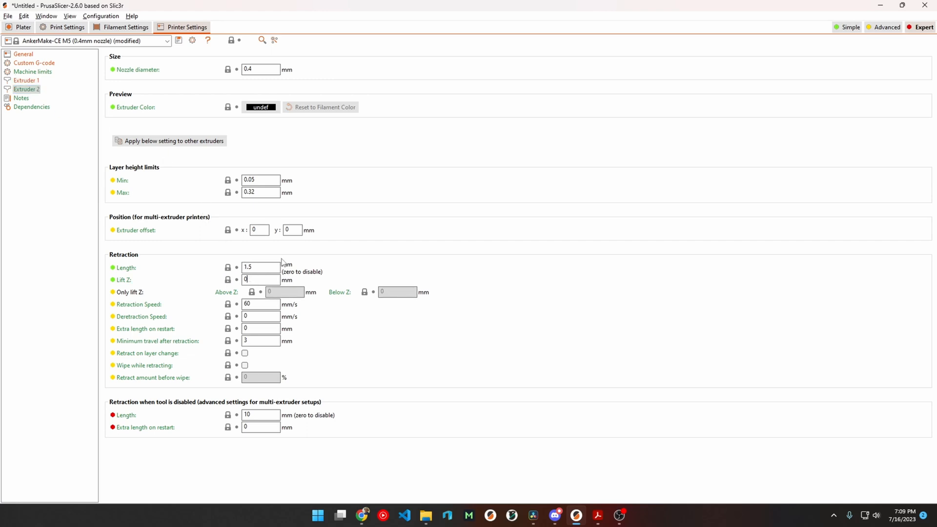
pyautogui.write('0.3')
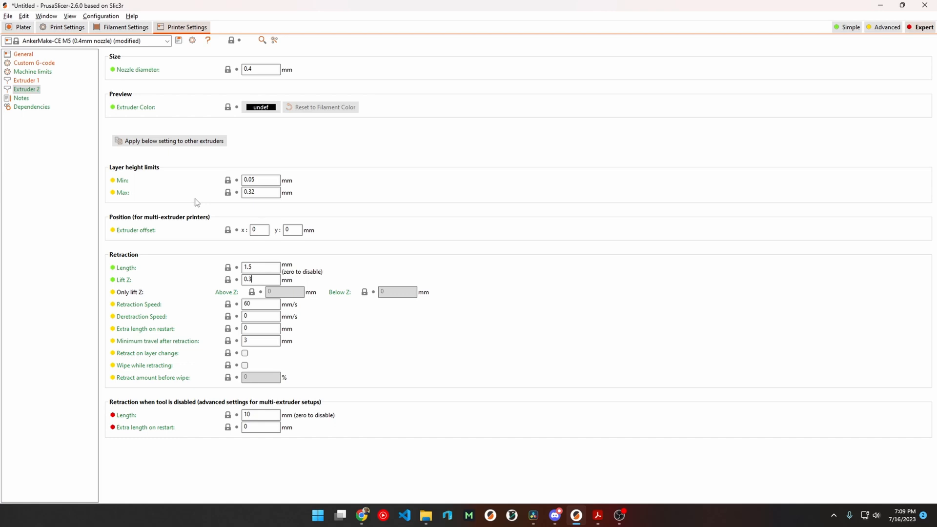
pyautogui.moveTo(186, 133)
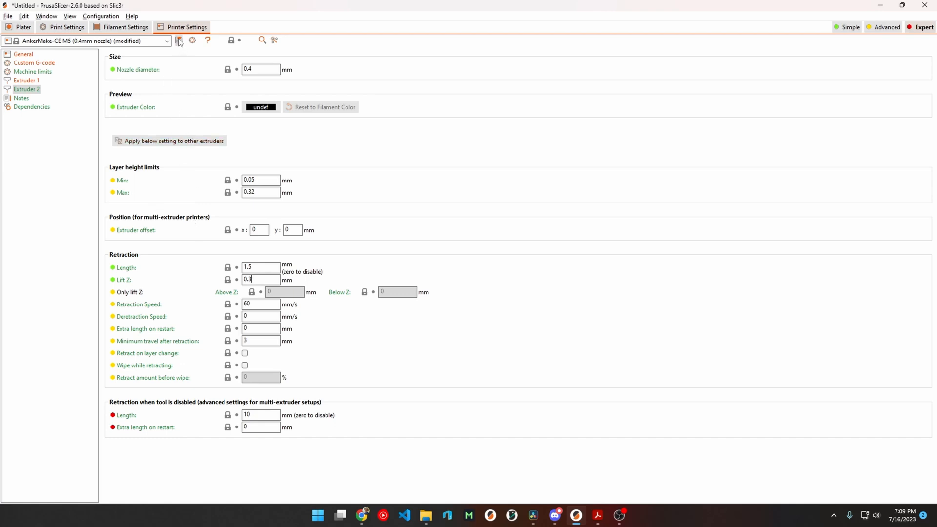
# - Save the printer settings as a new preset named AnkerMake-CE M5 DUAL (0.4mm nozzle)
pyautogui.click(179, 40)
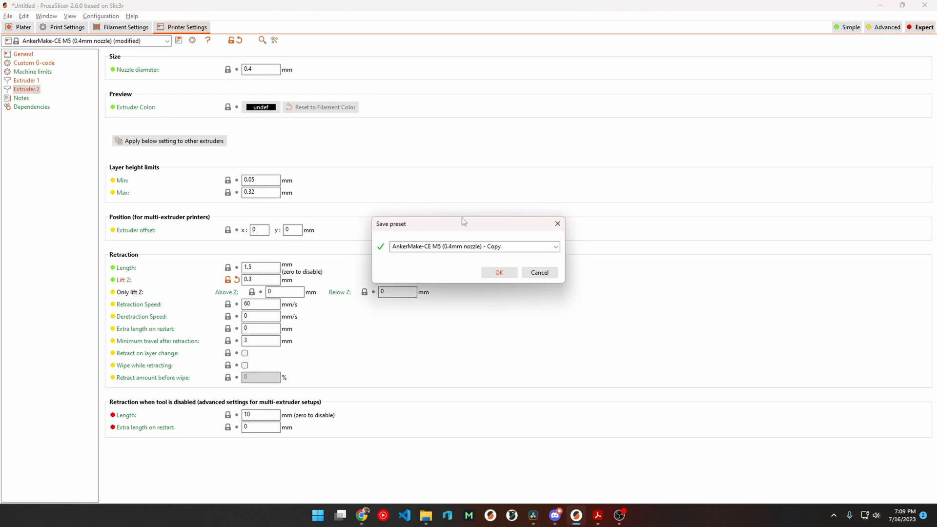
pyautogui.moveTo(489, 246)
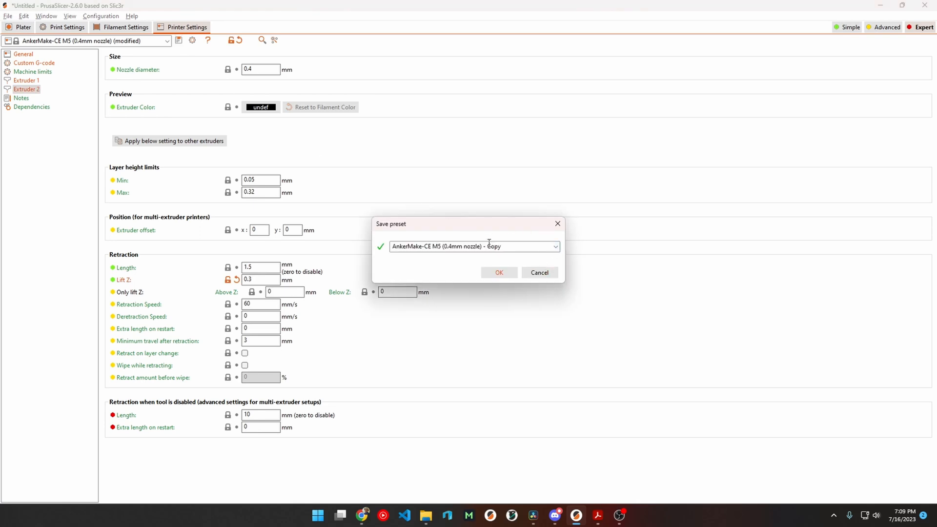
pyautogui.doubleClick(492, 246)
pyautogui.write('DUAL ')
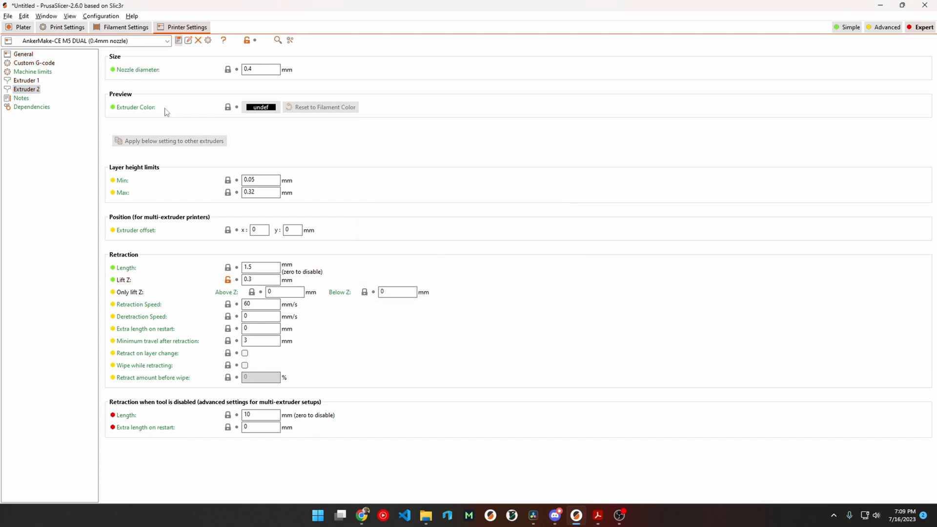
pyautogui.click(126, 27)
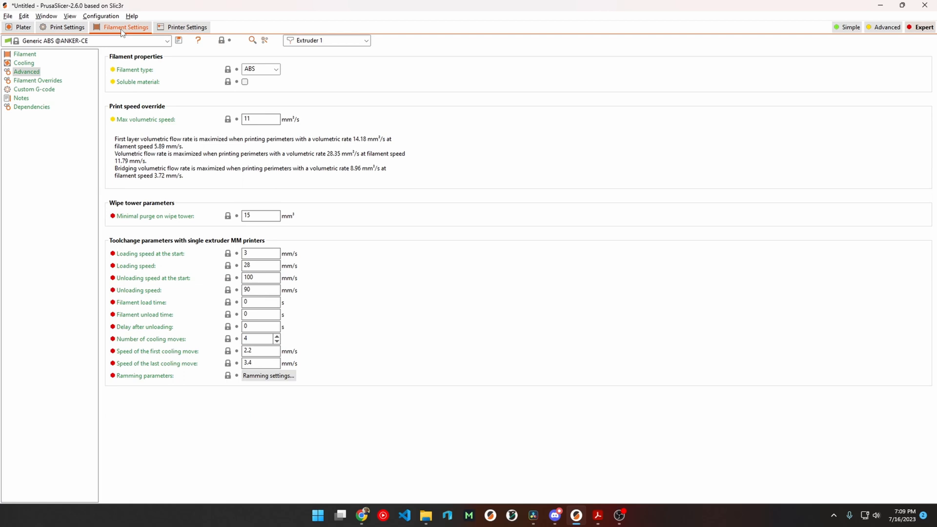
pyautogui.moveTo(75, 41)
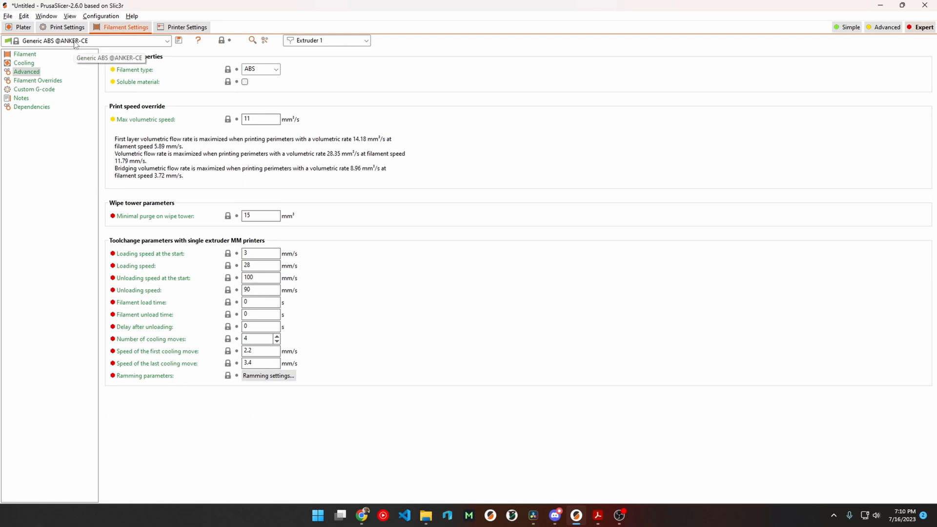
pyautogui.click(167, 40)
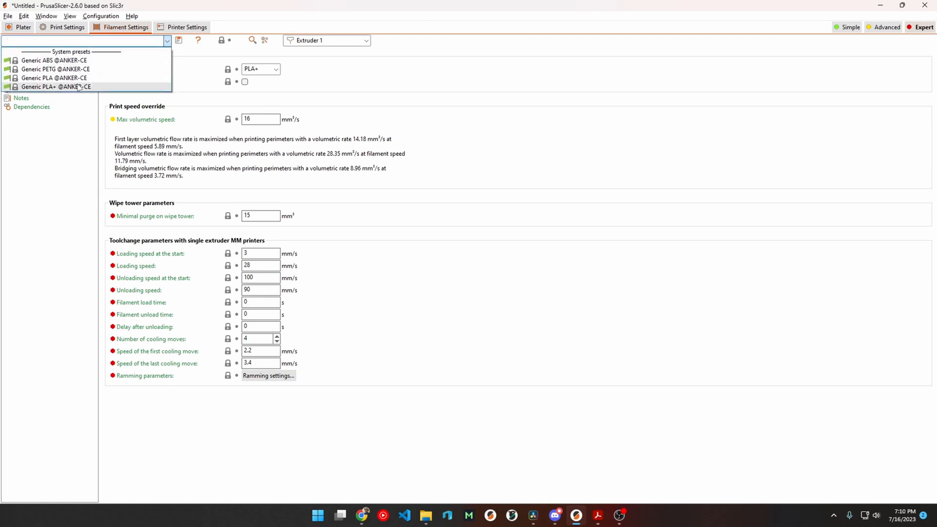
pyautogui.click(56, 87)
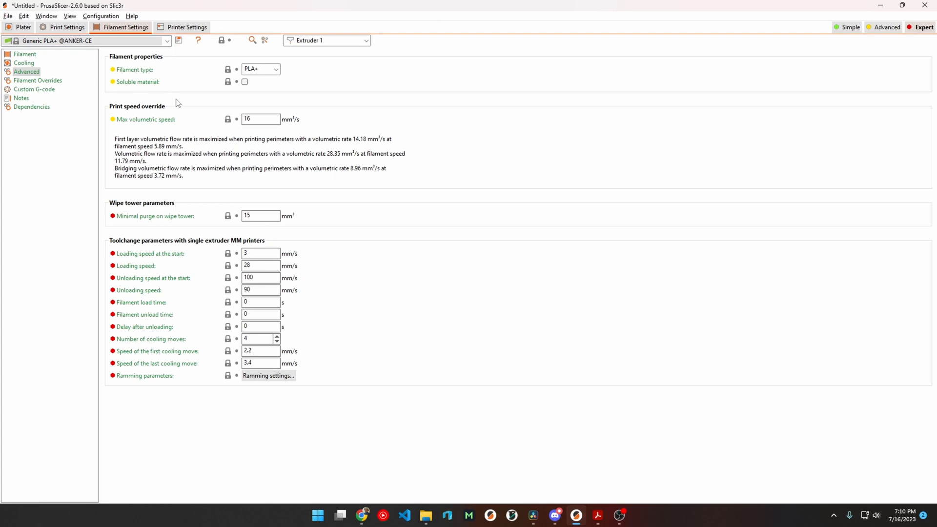
pyautogui.click(24, 54)
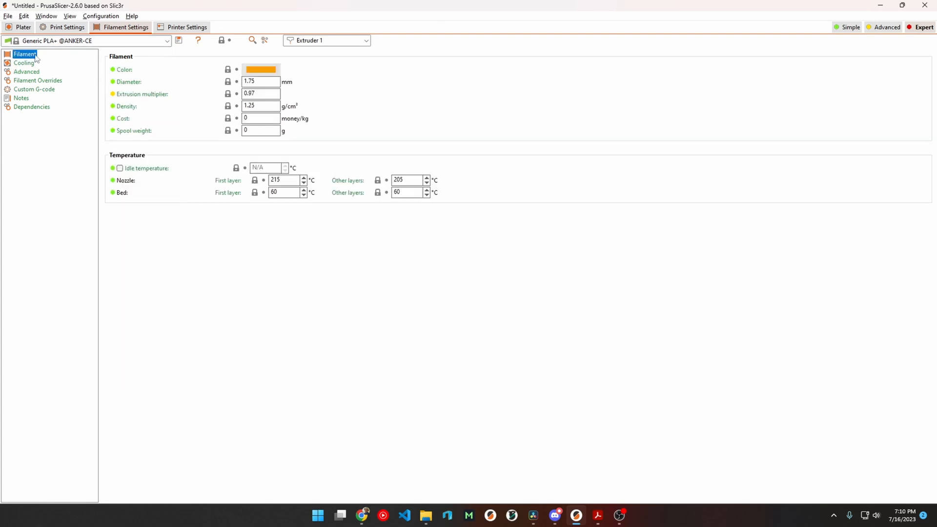
pyautogui.moveTo(202, 98)
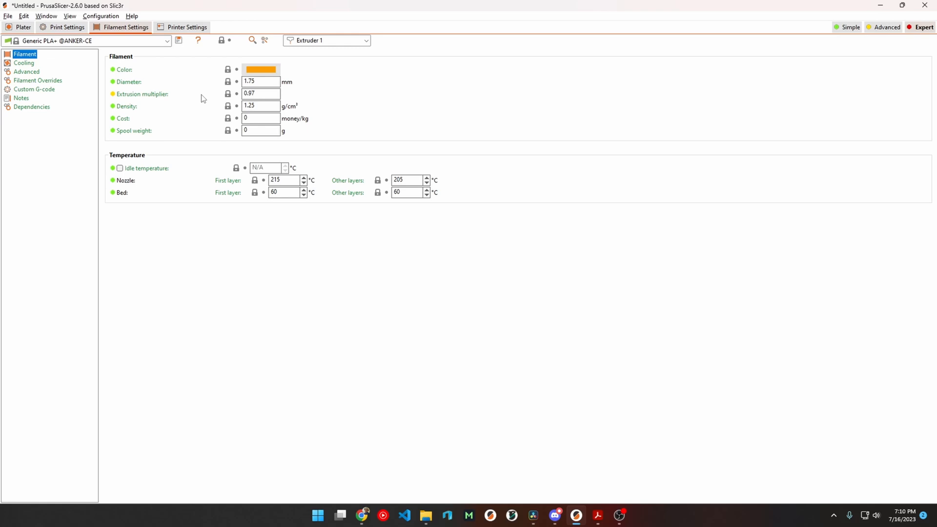
# - Change the filament's colour swatch to gray
pyautogui.click(260, 69)
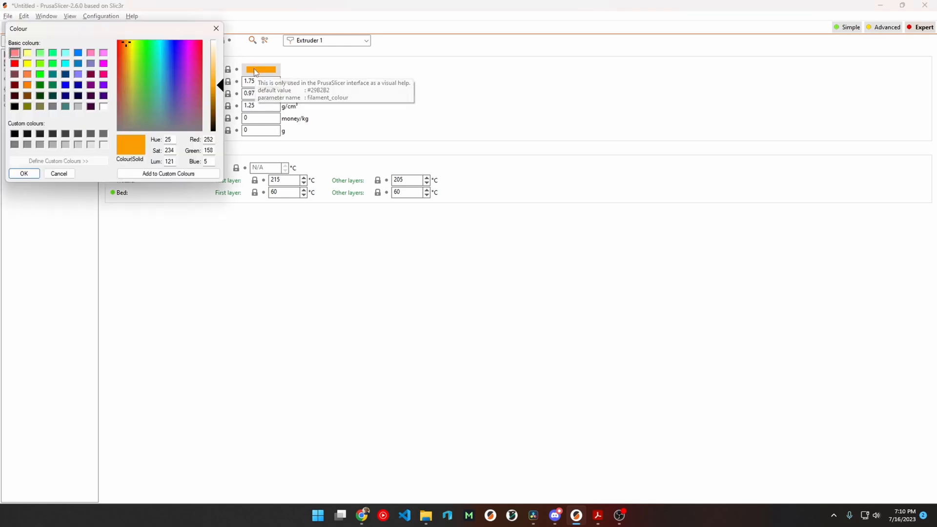
pyautogui.click(52, 145)
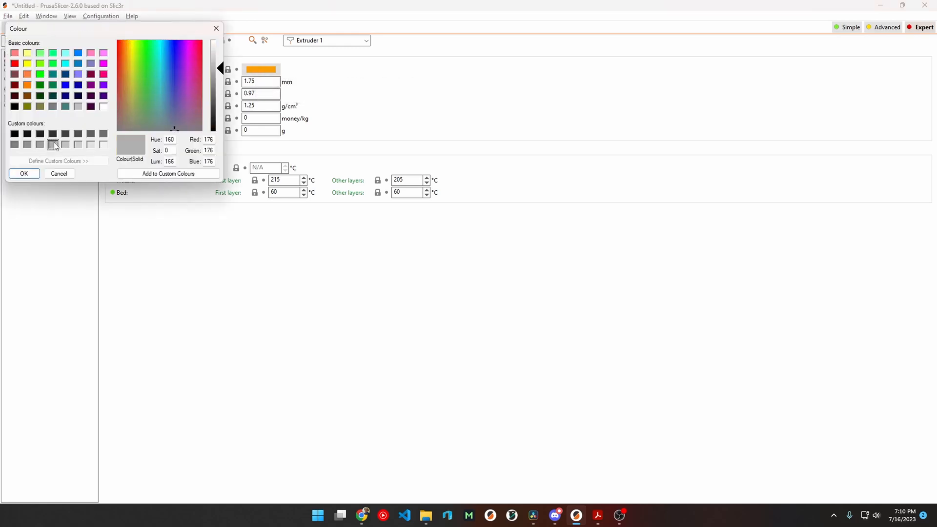
pyautogui.click(23, 174)
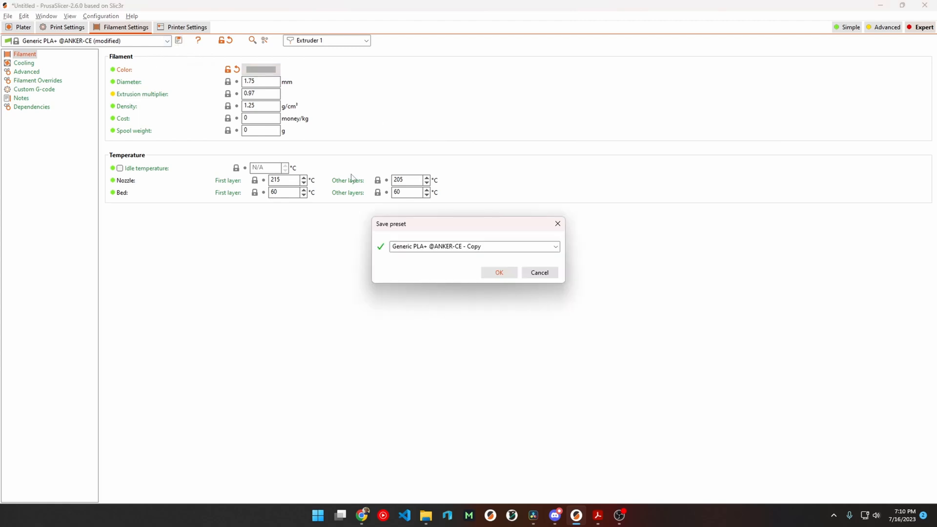
pyautogui.doubleClick(400, 246)
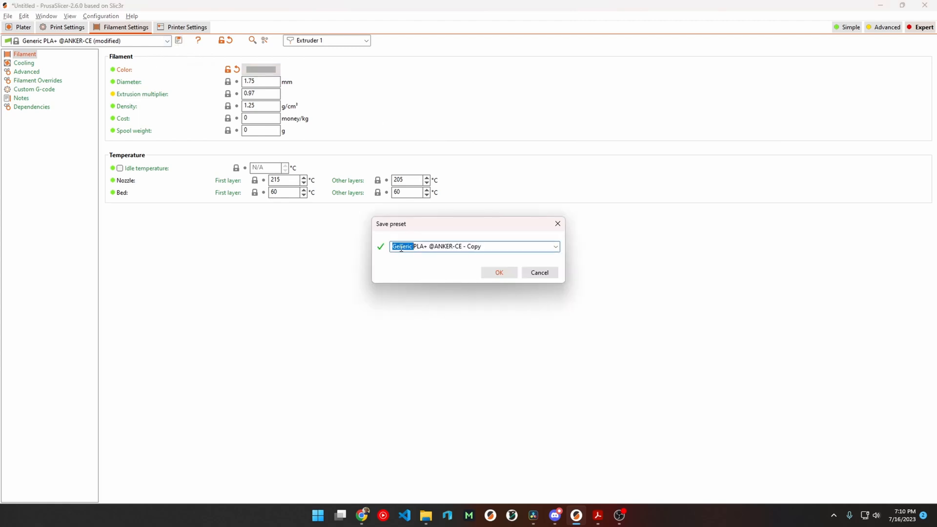
pyautogui.write('Gray')
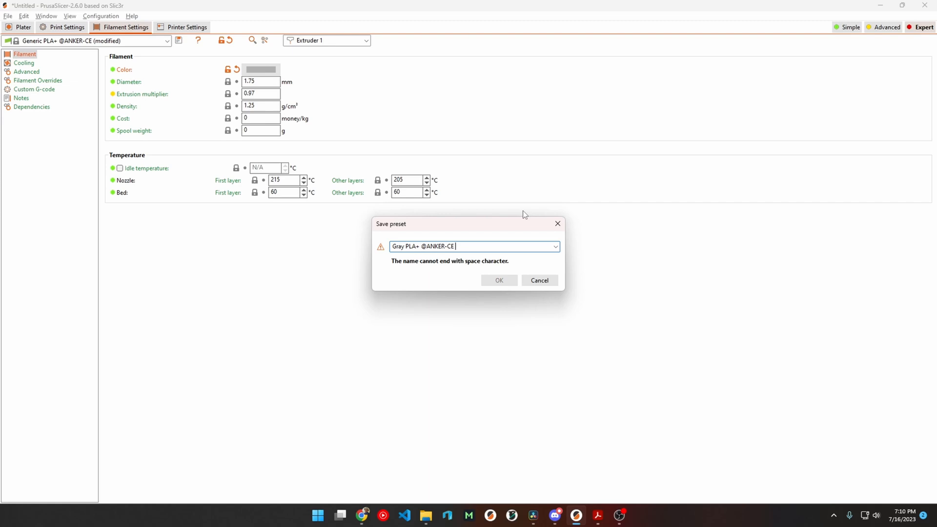
pyautogui.press('Backspace')
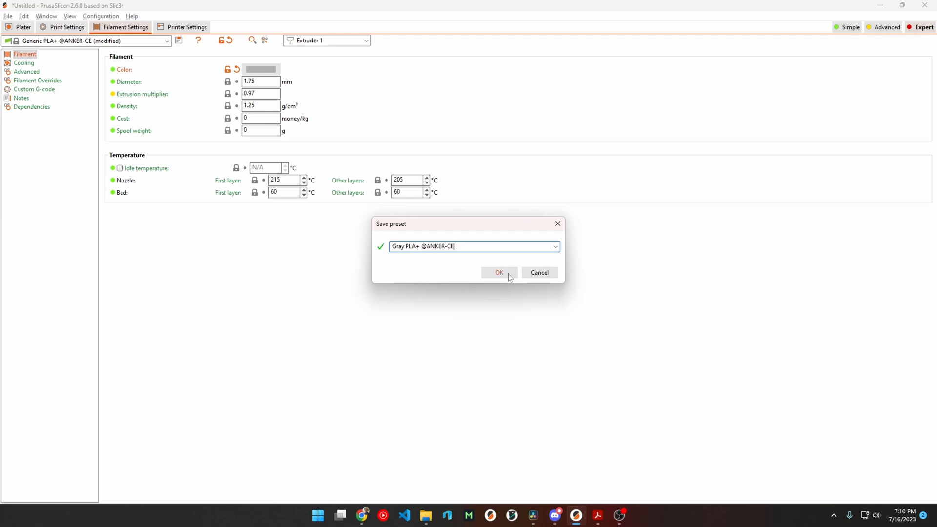
pyautogui.click(499, 272)
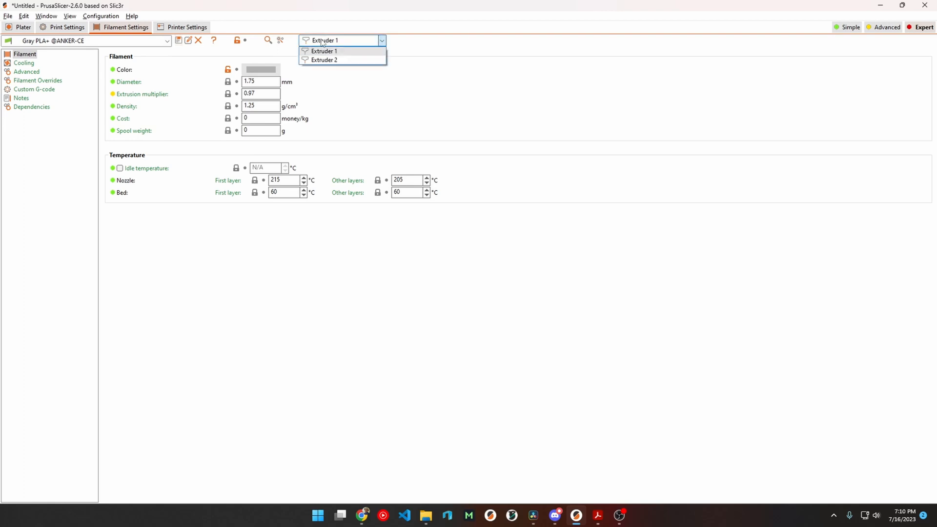
pyautogui.click(324, 59)
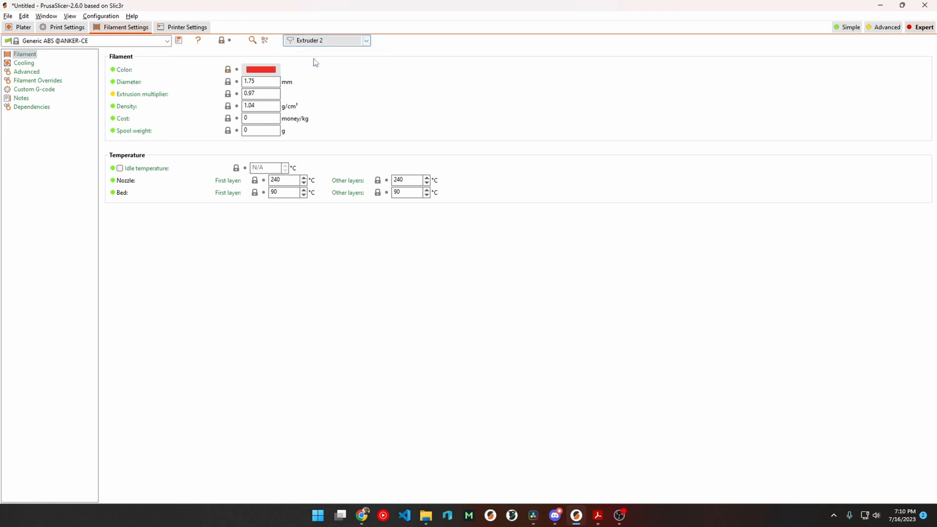
pyautogui.click(166, 41)
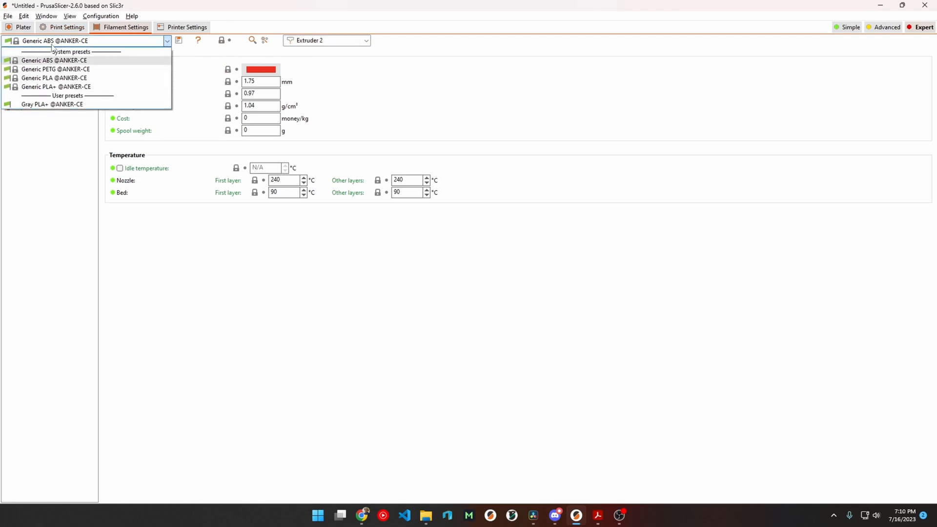
pyautogui.click(56, 86)
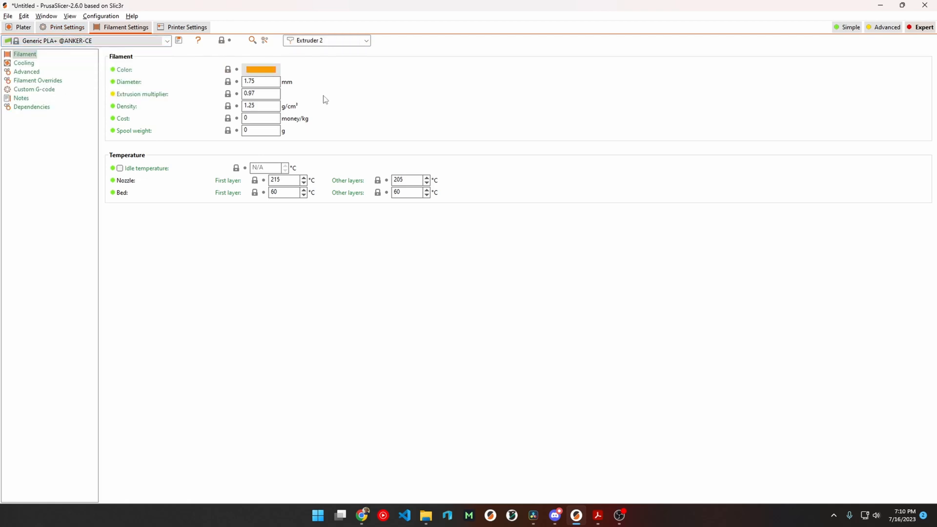
pyautogui.moveTo(319, 99)
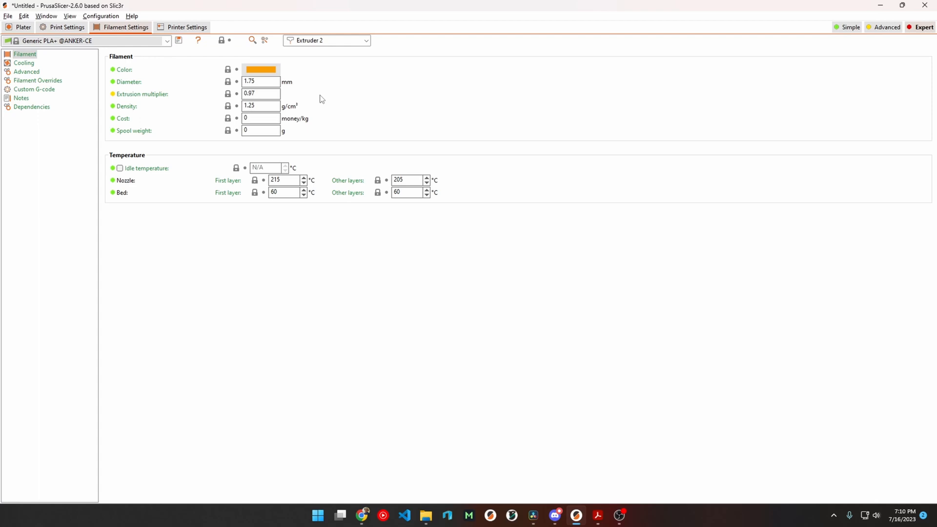
pyautogui.moveTo(328, 89)
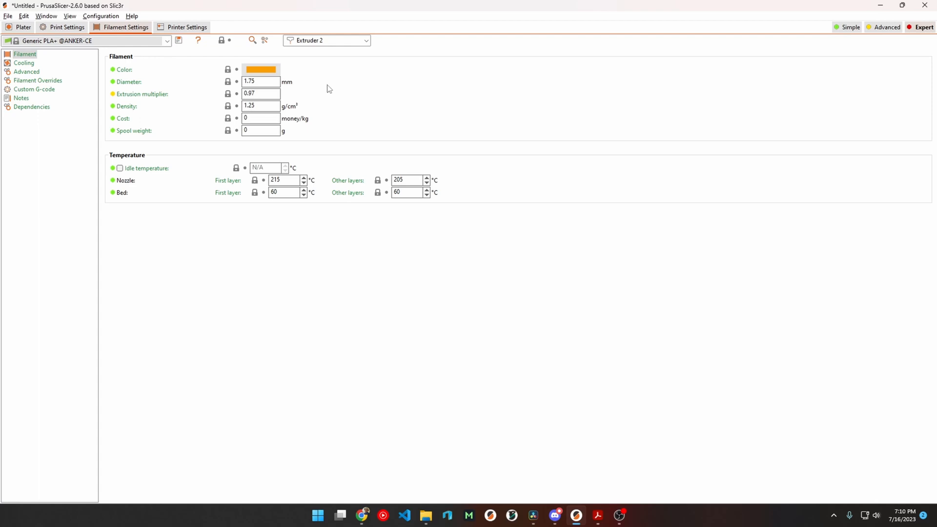
pyautogui.moveTo(193, 83)
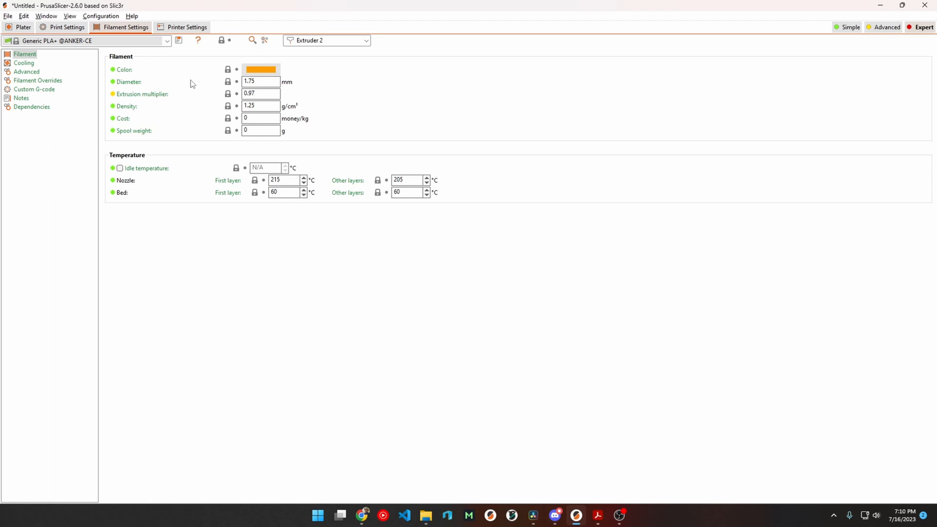
pyautogui.moveTo(146, 84)
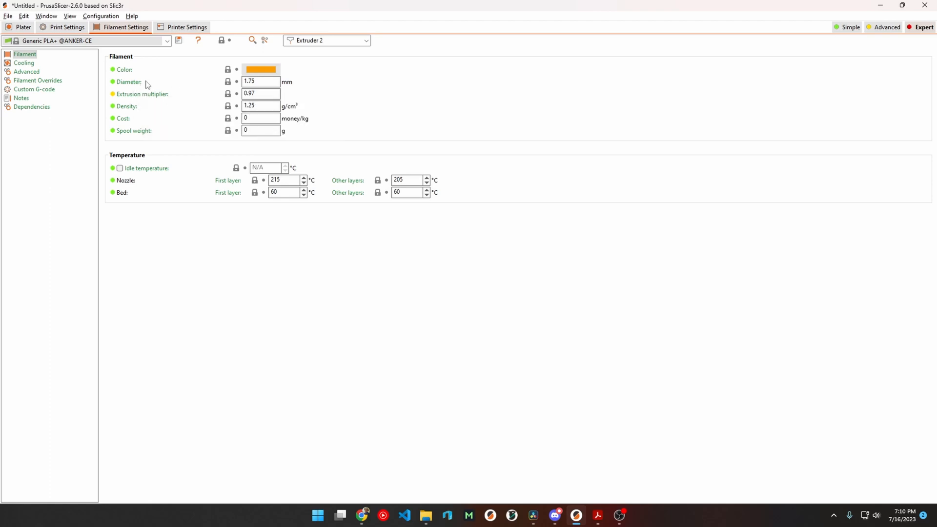
# - Import AM Nozzle Box with inlay.step onto the AnkerMake build plate from the Plater
pyautogui.click(23, 28)
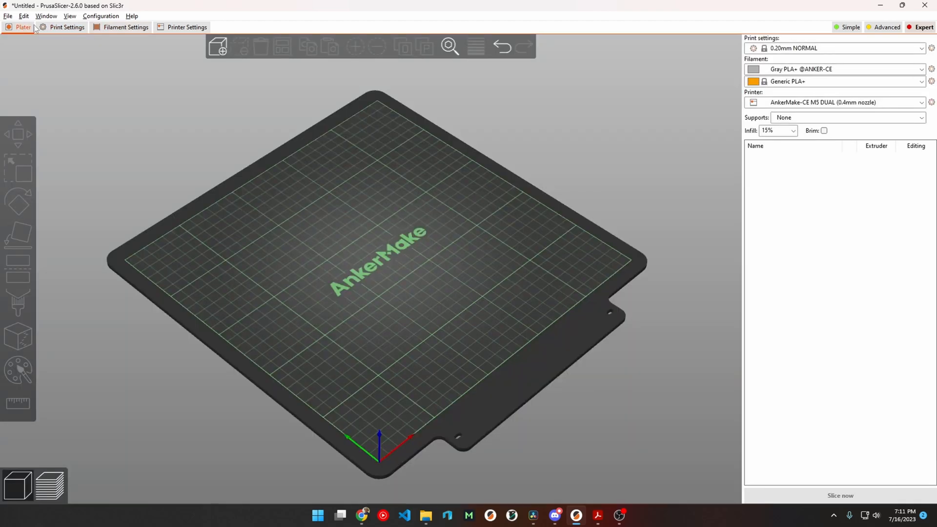
pyautogui.moveTo(218, 47)
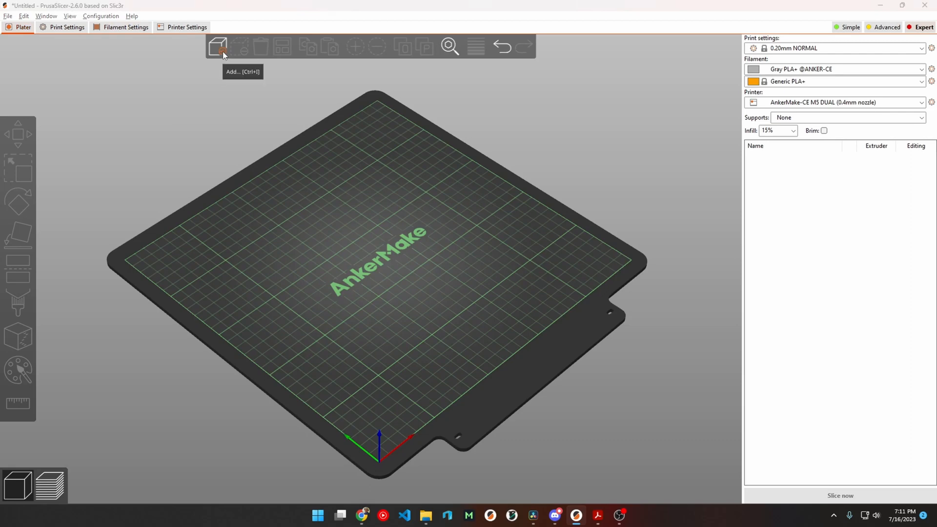
pyautogui.click(216, 47)
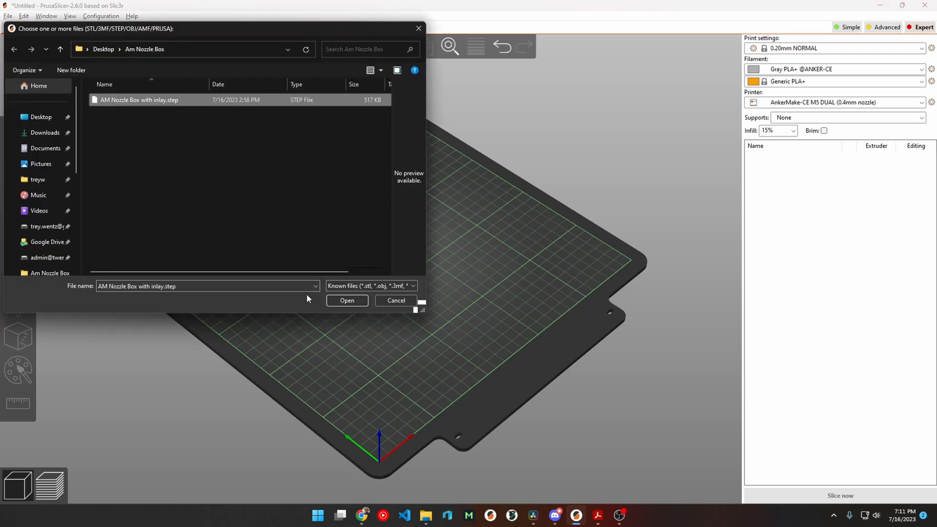
pyautogui.click(346, 301)
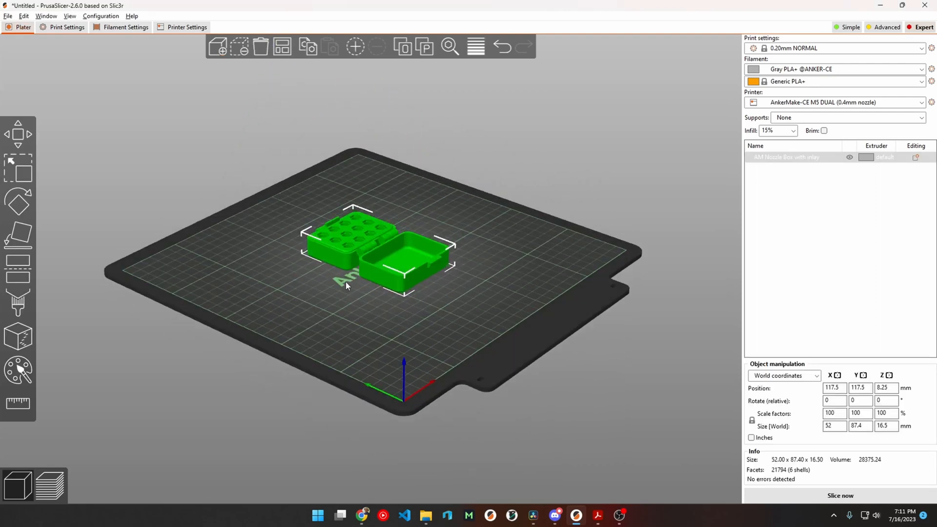
# - Split the nozzle box model into its six separate parts via Split > To parts
pyautogui.scroll(3)
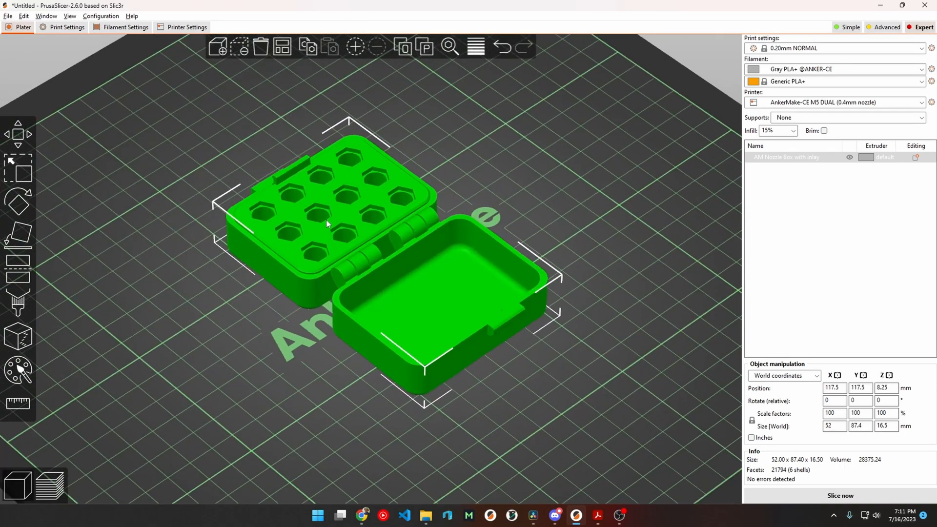
pyautogui.rightClick(326, 224)
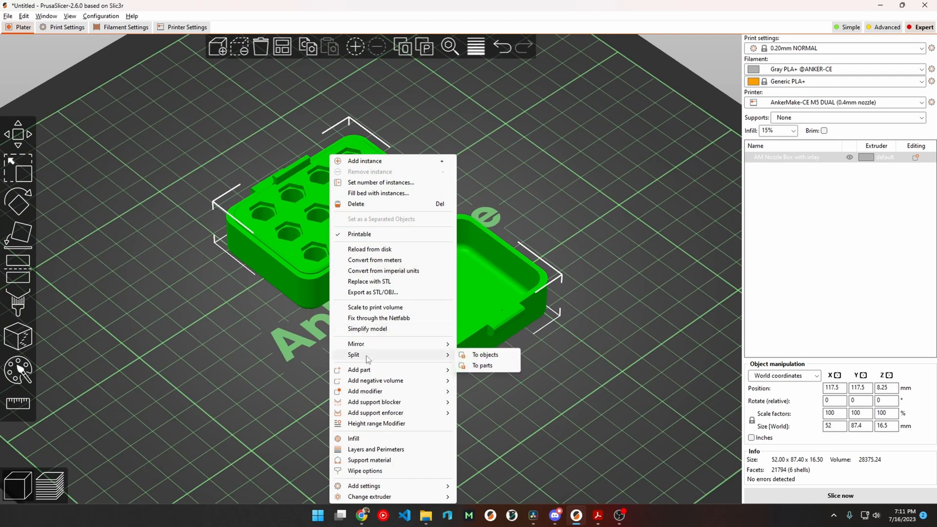
pyautogui.moveTo(472, 367)
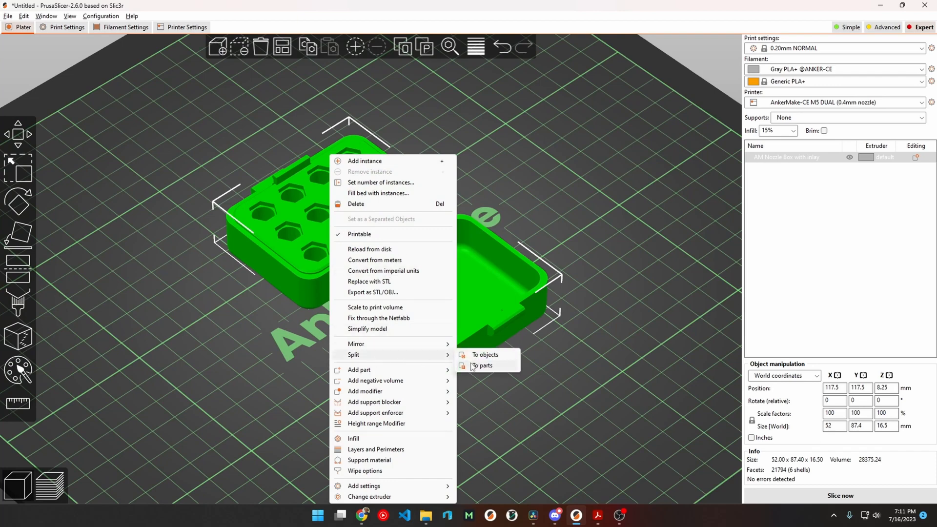
pyautogui.click(482, 365)
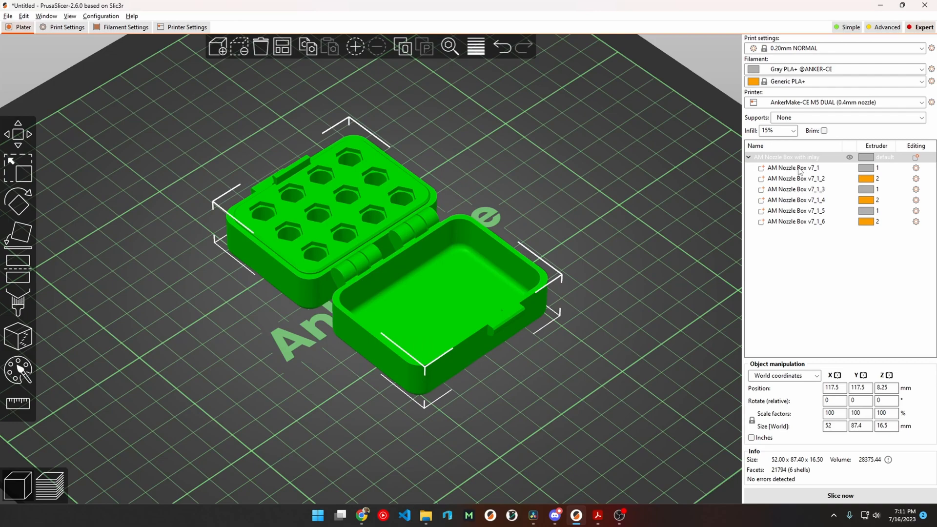
pyautogui.moveTo(675, 249)
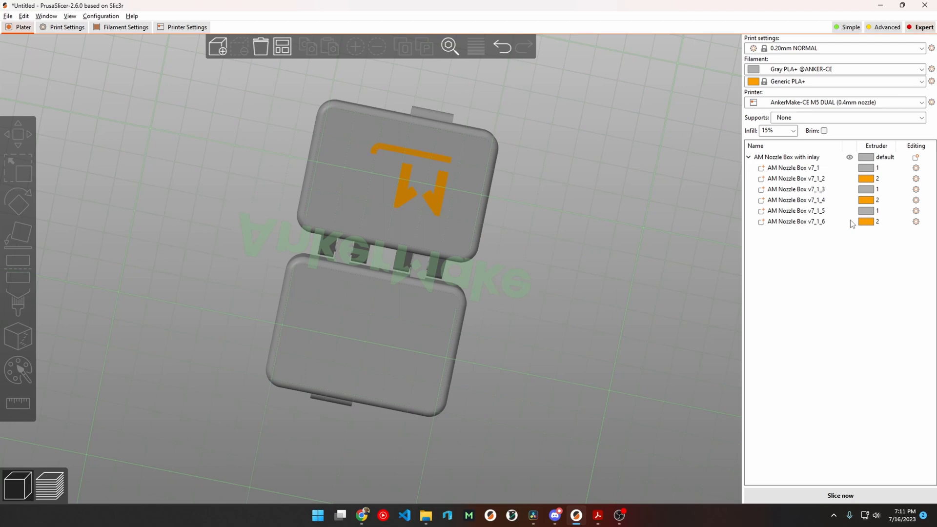
pyautogui.moveTo(799, 172)
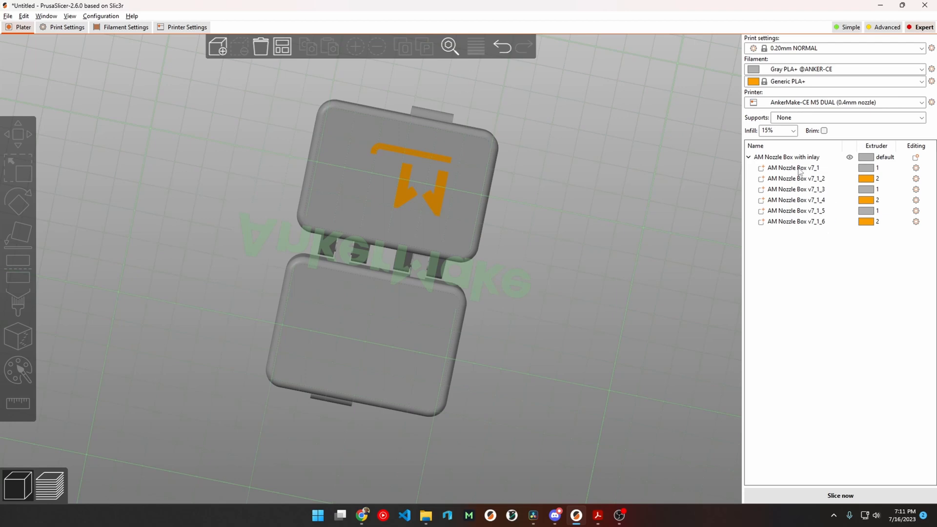
# - Identify the main box, inlay strip, house and M-letter pieces among the split parts
pyautogui.click(792, 167)
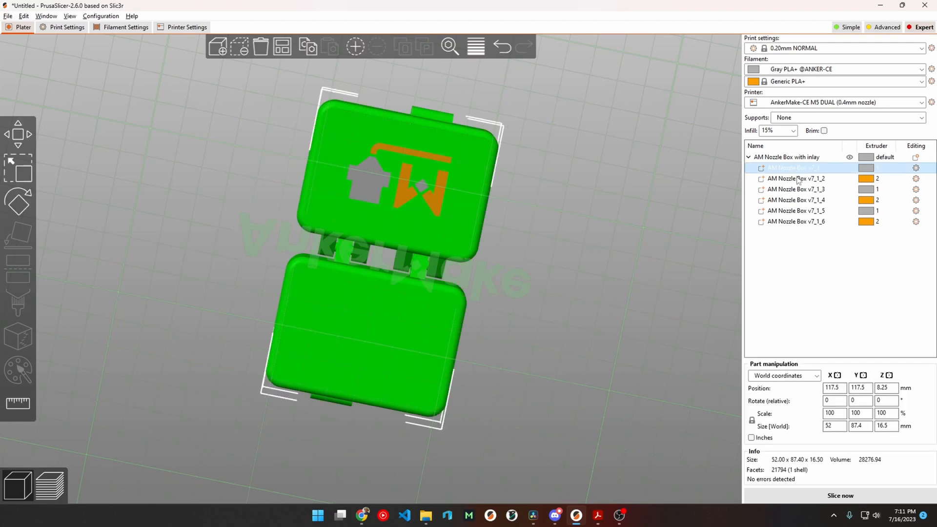
pyautogui.click(795, 177)
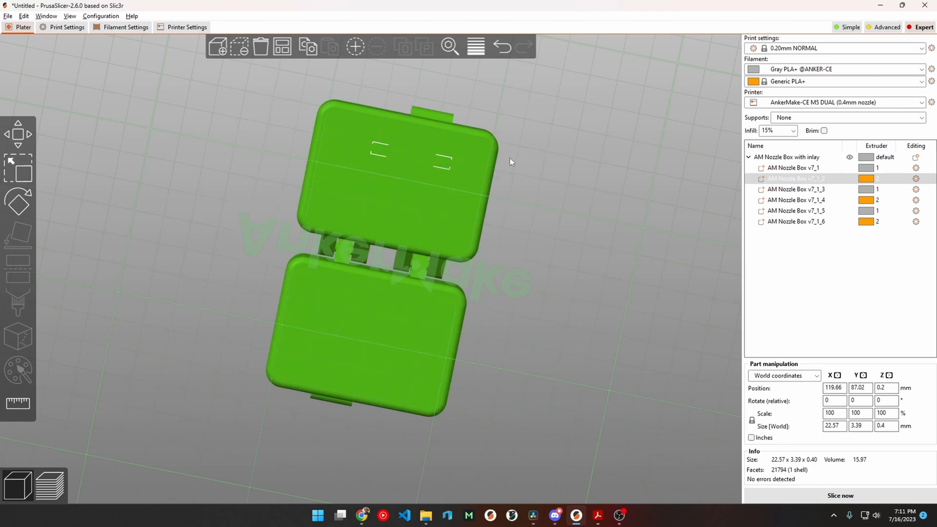
pyautogui.click(797, 189)
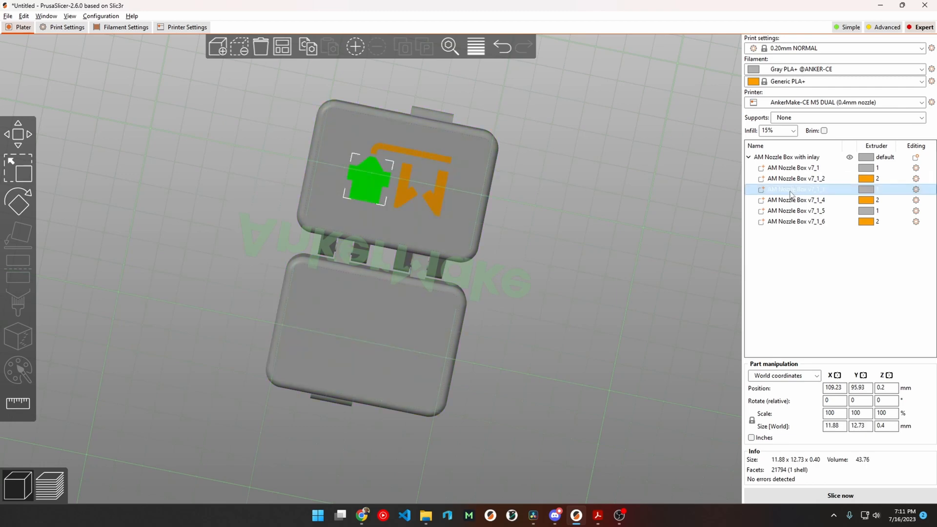
pyautogui.click(796, 199)
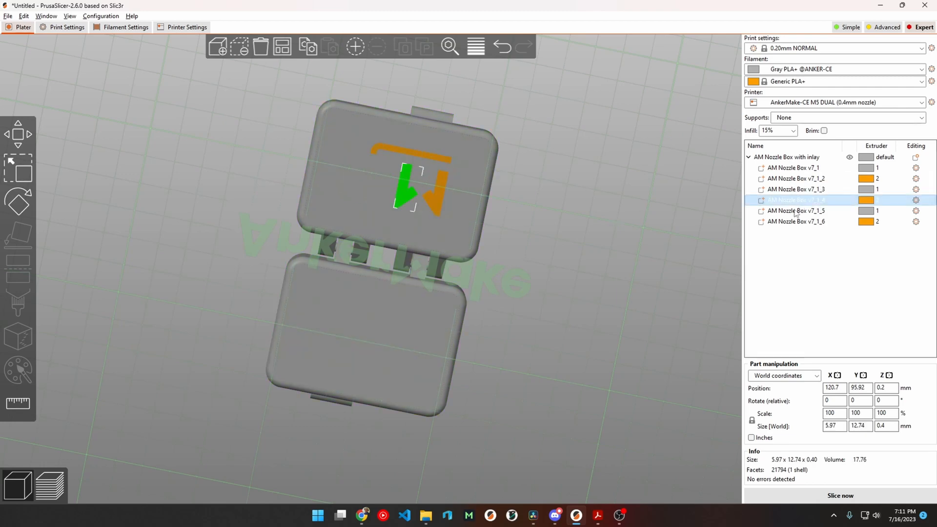
pyautogui.click(796, 222)
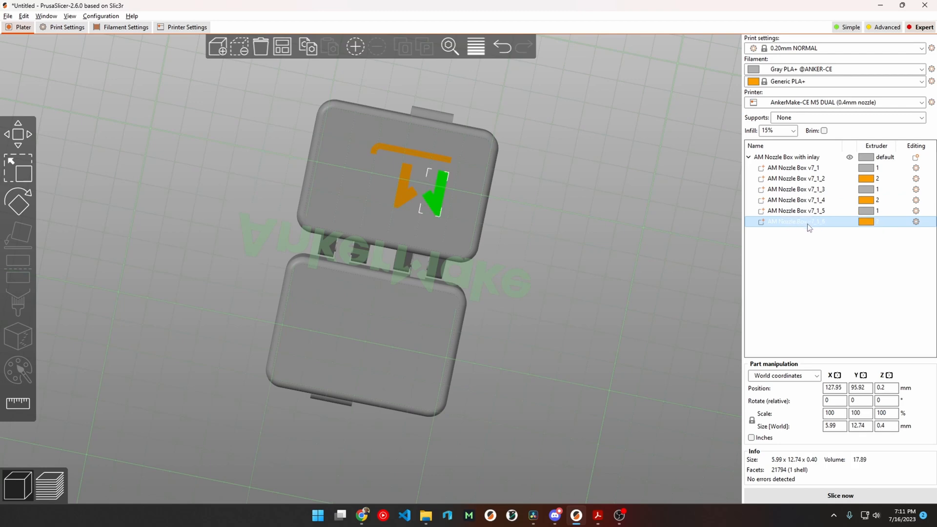
# - Assign inlay parts 2–6 to extruder 2, leaving the main box on extruder 1
pyautogui.click(796, 178)
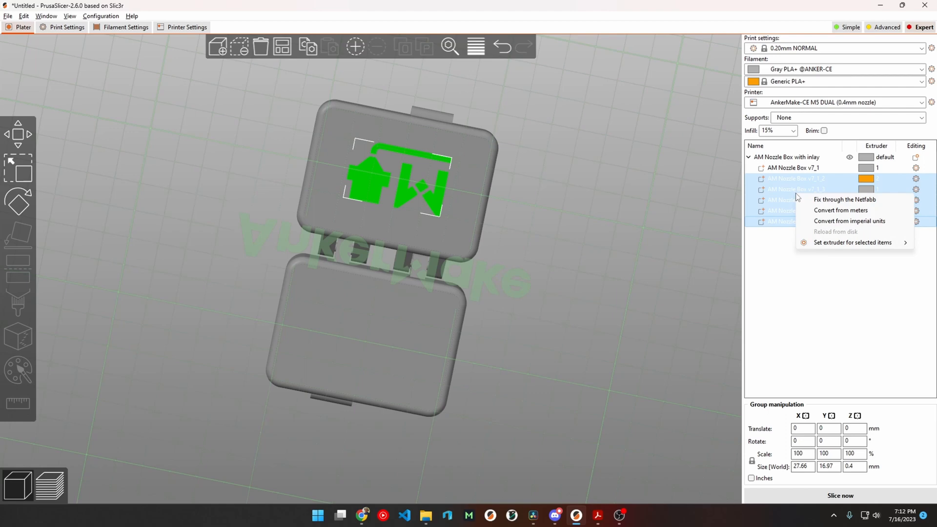
pyautogui.click(852, 242)
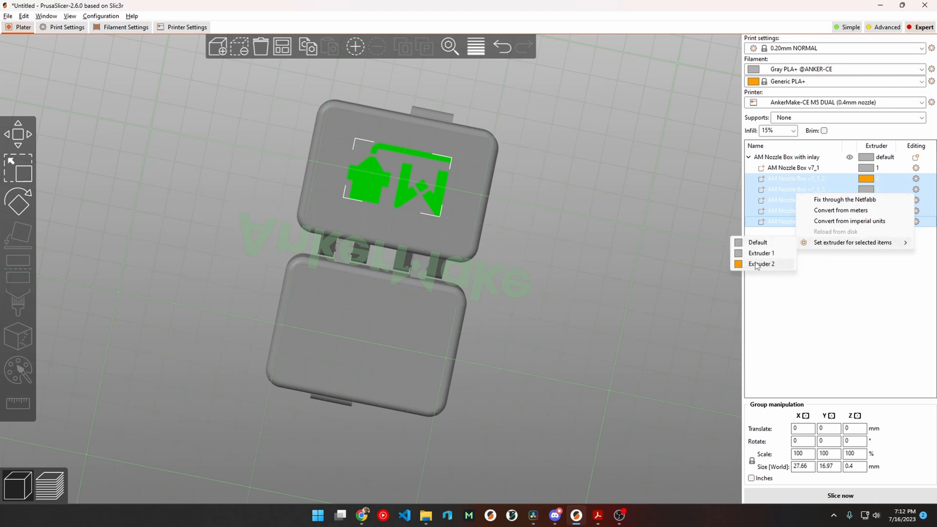
pyautogui.click(761, 264)
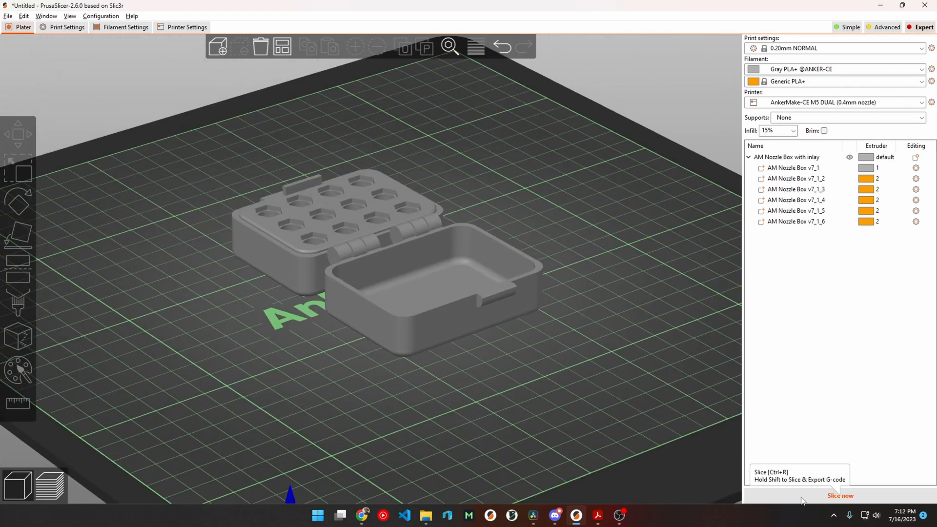
# - Slice the nozzle box, yielding 23.67 g on extruder 1 and 0.15 g on extruder 2
pyautogui.click(840, 495)
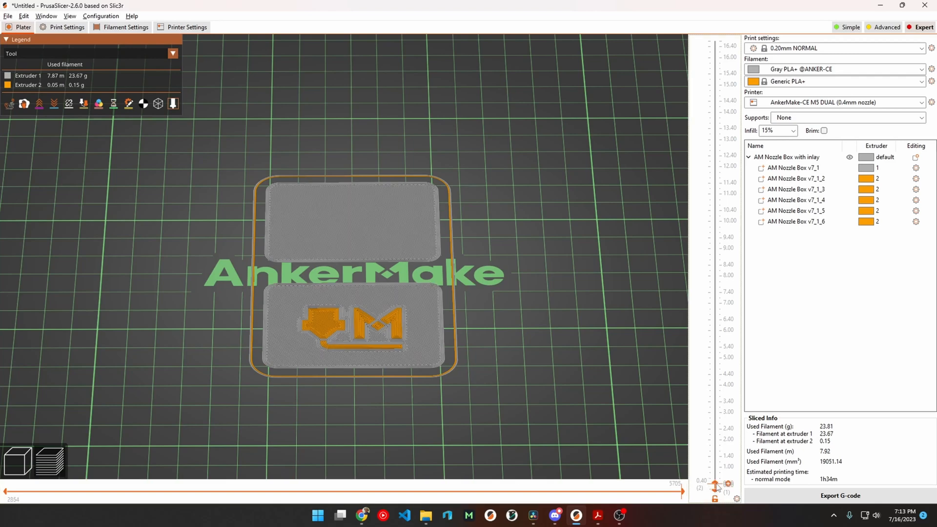
pyautogui.moveTo(568, 332)
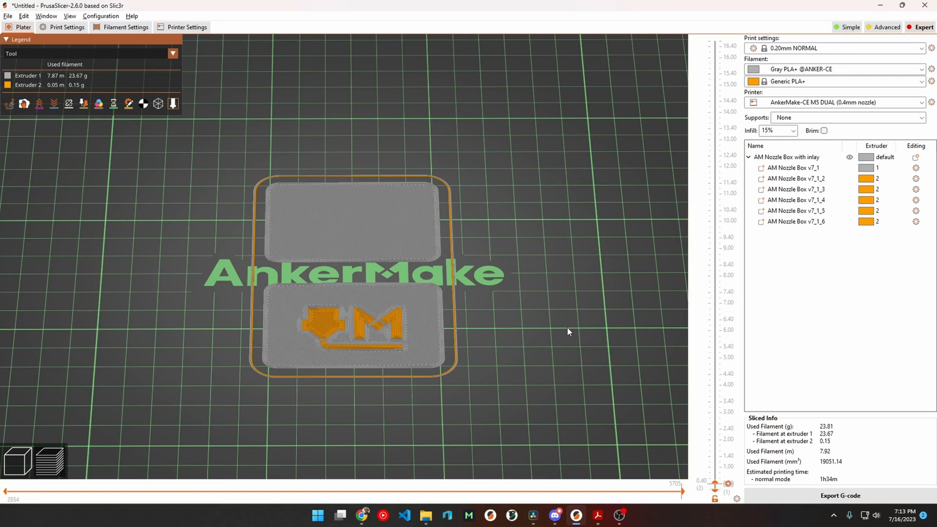
pyautogui.moveTo(518, 364)
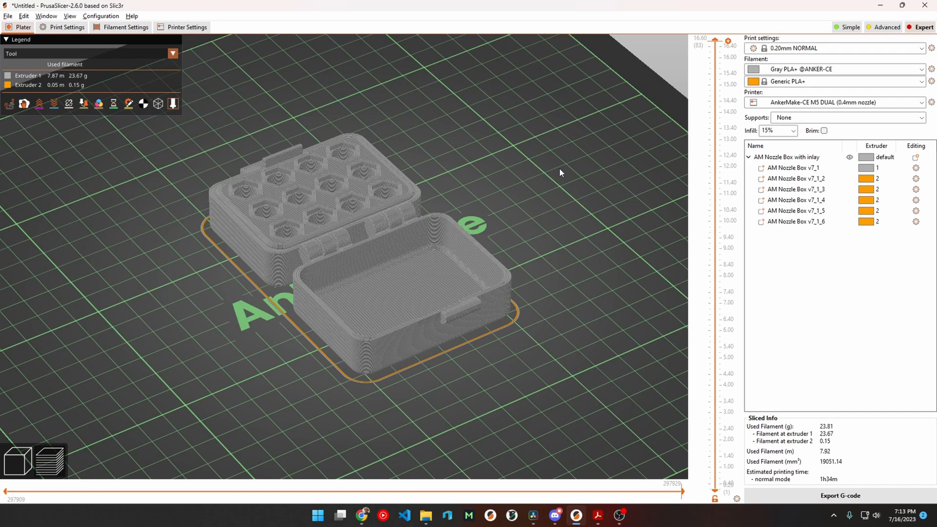
pyautogui.moveTo(560, 174)
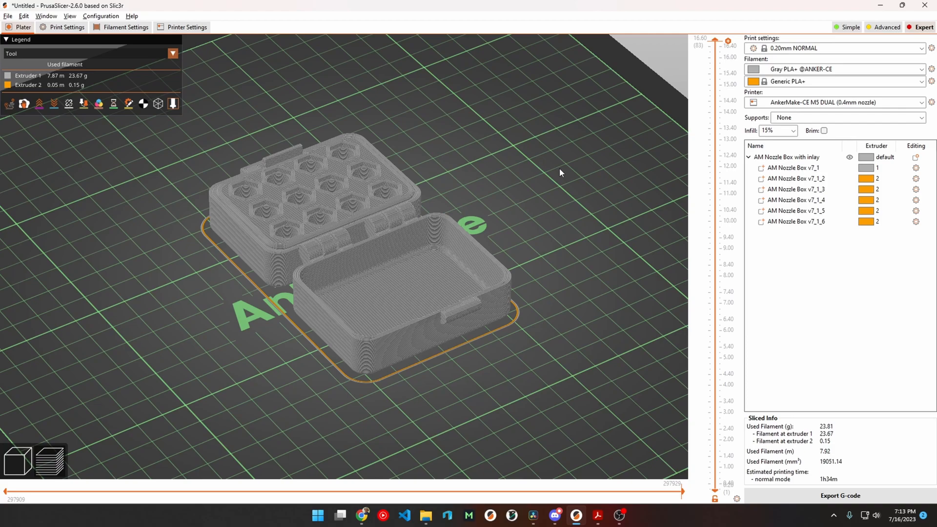